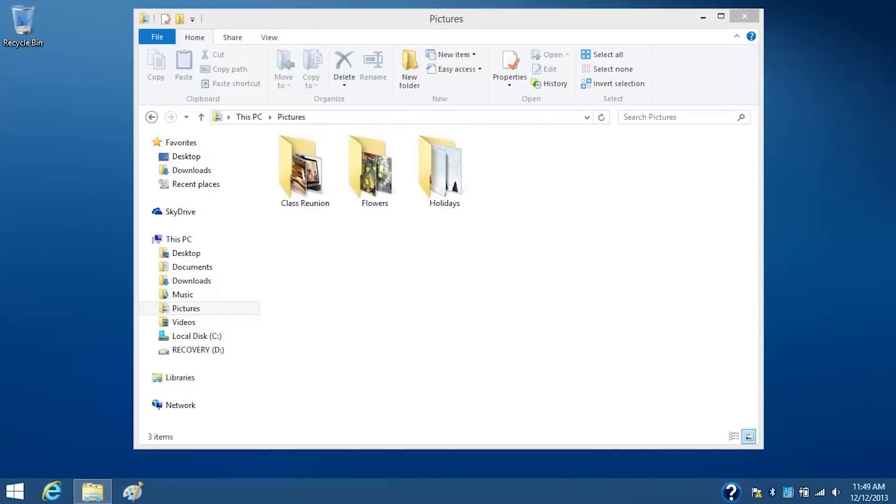
Open Control Panel and go to the File History backup settings, currently off.
{"action": "left_click", "coordinate": [178, 239]}
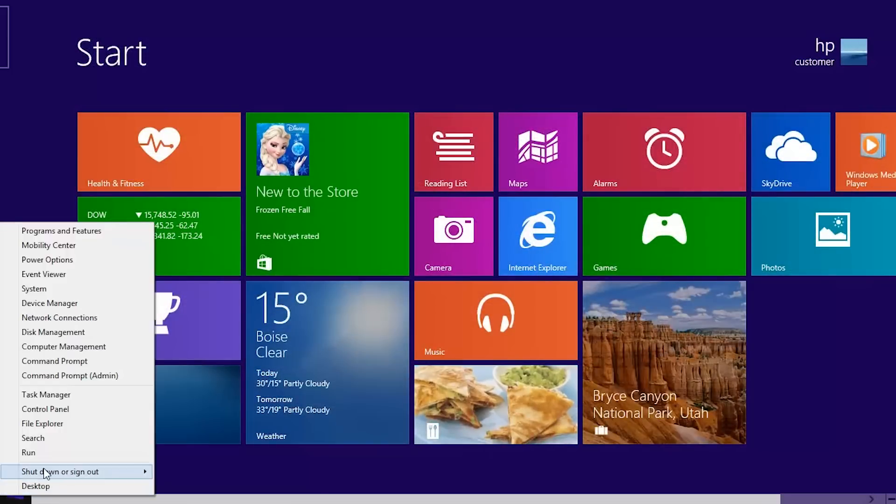
{"action": "left_click", "coordinate": [45, 408]}
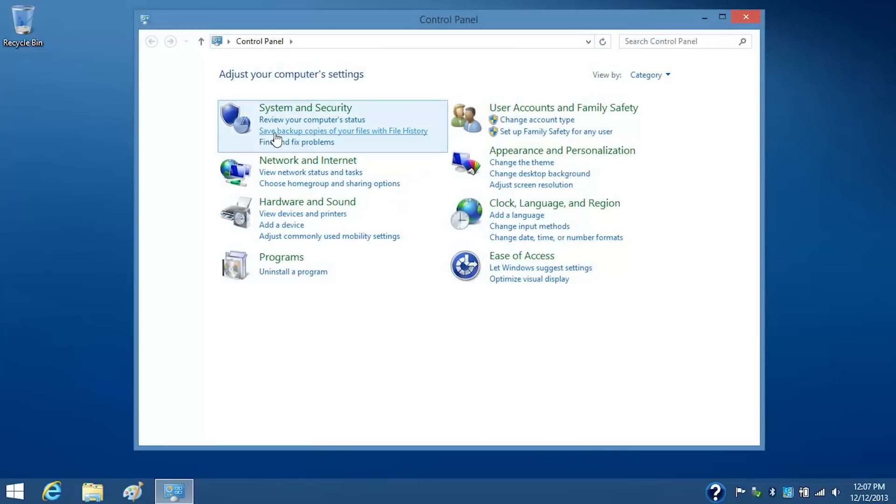
{"action": "left_click", "coordinate": [343, 130]}
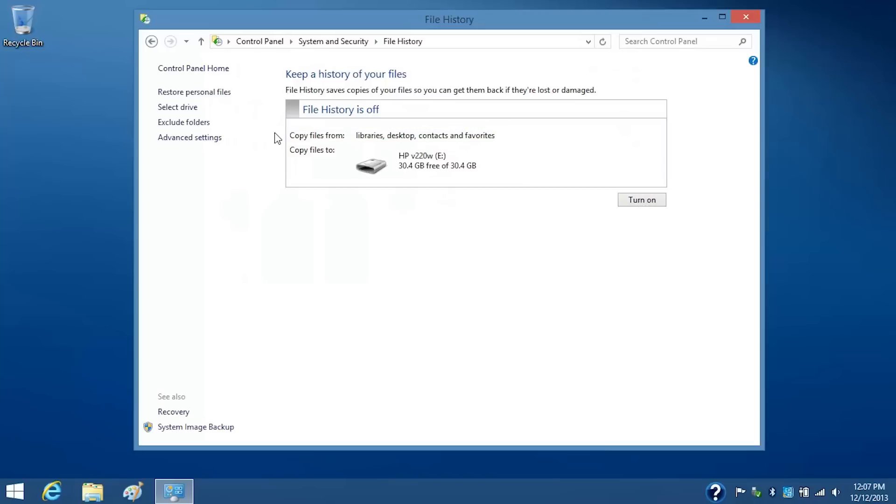
{"action": "mouse_move", "coordinate": [275, 135]}
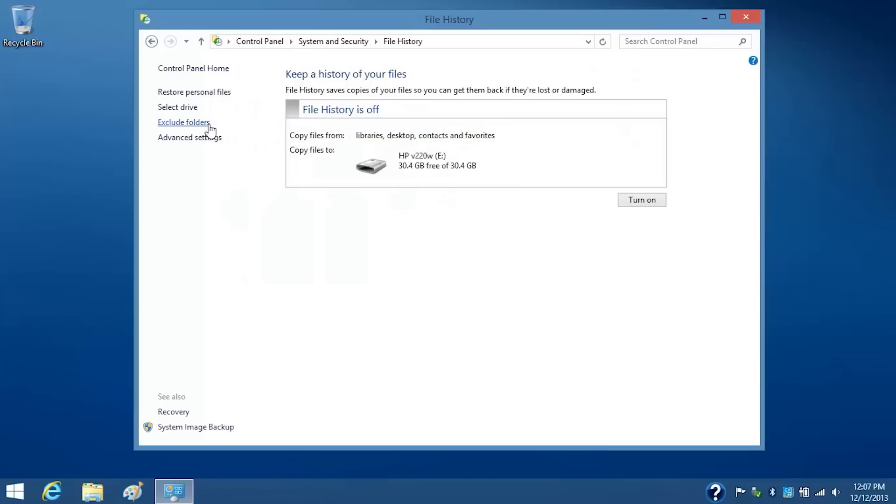
Add the Videos library to File History's excluded folders and save changes.
{"action": "left_click", "coordinate": [184, 122]}
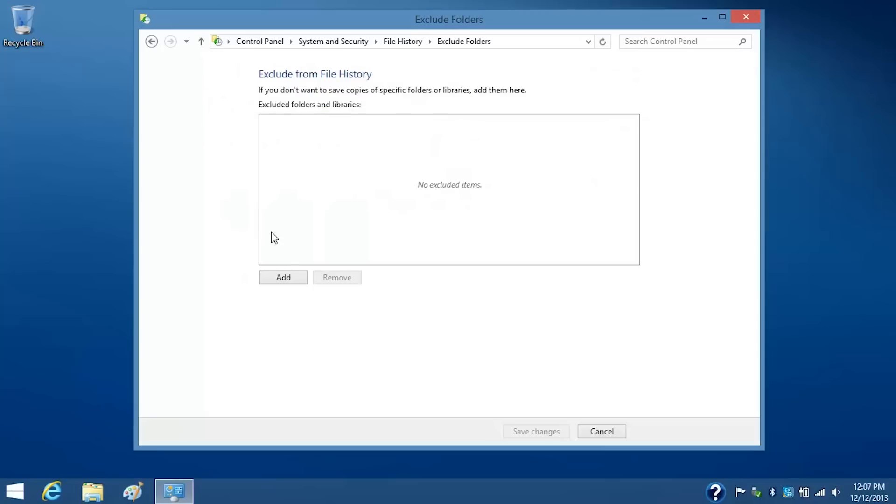
{"action": "left_click", "coordinate": [283, 277]}
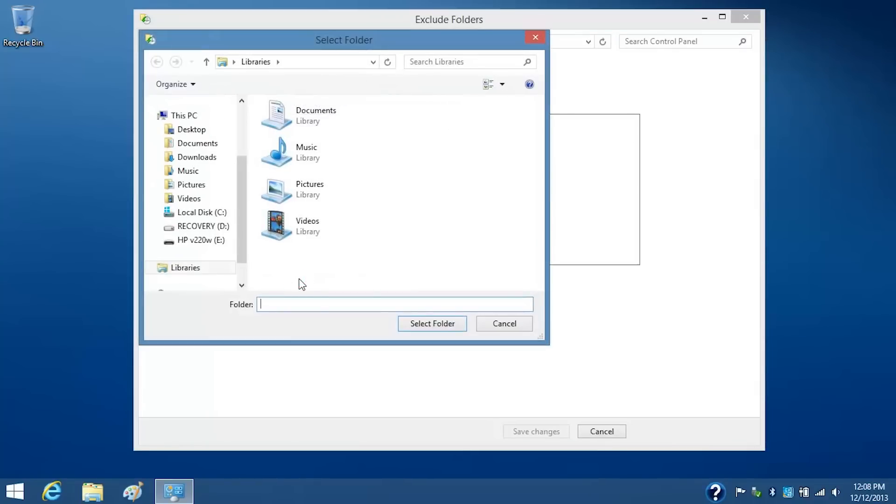
{"action": "left_click", "coordinate": [307, 226]}
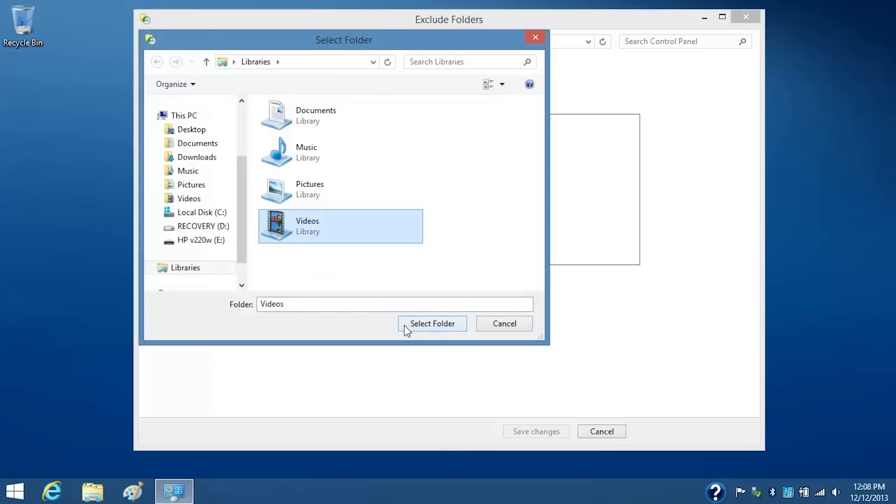
{"action": "left_click", "coordinate": [432, 324]}
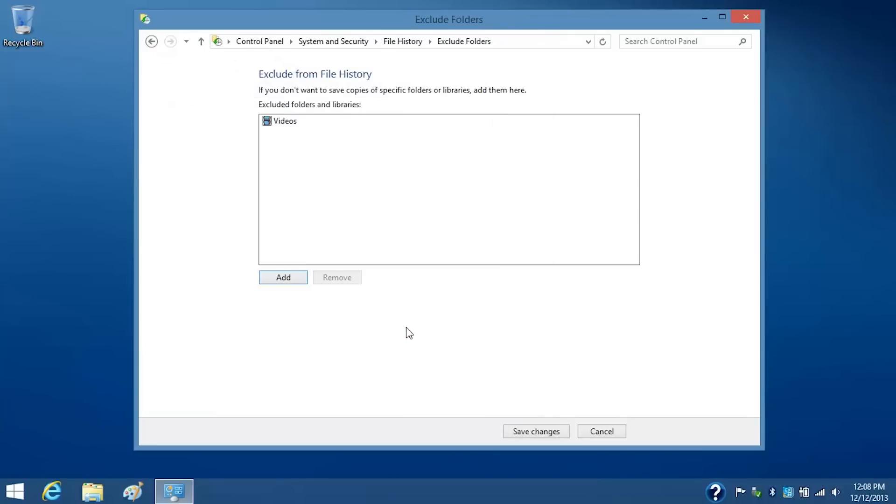
{"action": "left_click", "coordinate": [535, 430]}
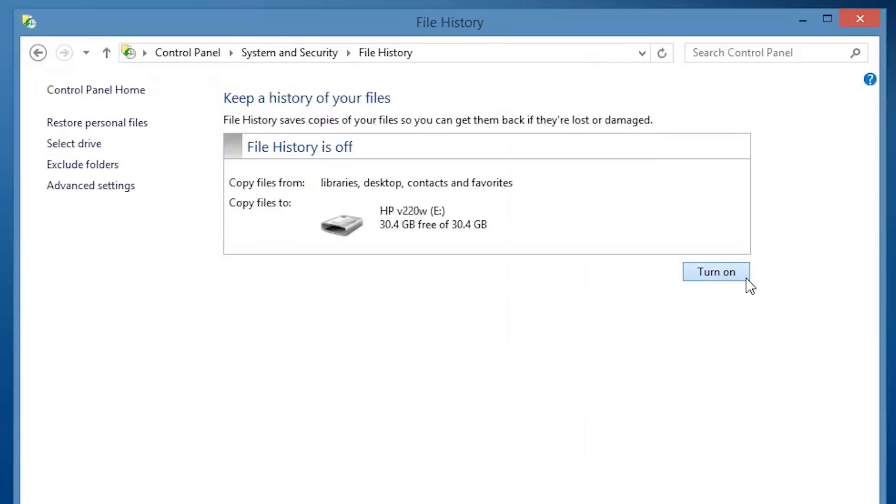
Turn File History on, backing up to the HP v220w (E:) drive.
{"action": "left_click", "coordinate": [715, 272]}
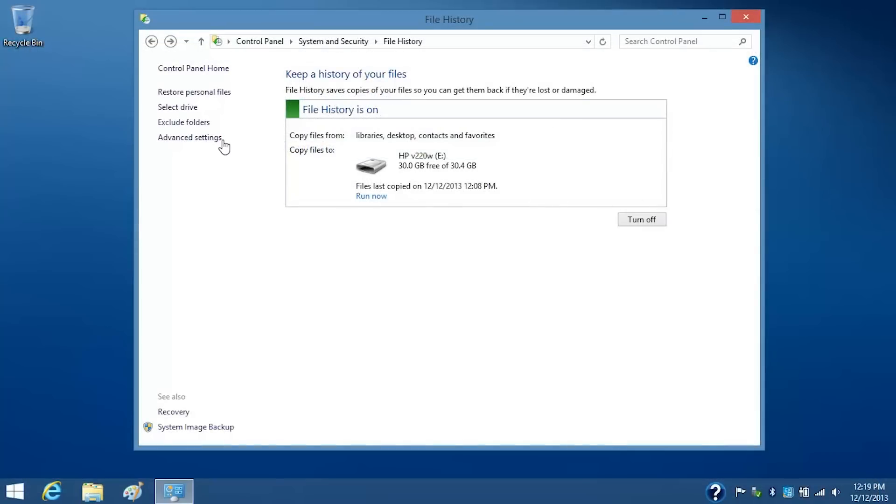
In Advanced settings, save copies every 3 hours and check the version-retention options.
{"action": "left_click", "coordinate": [190, 137]}
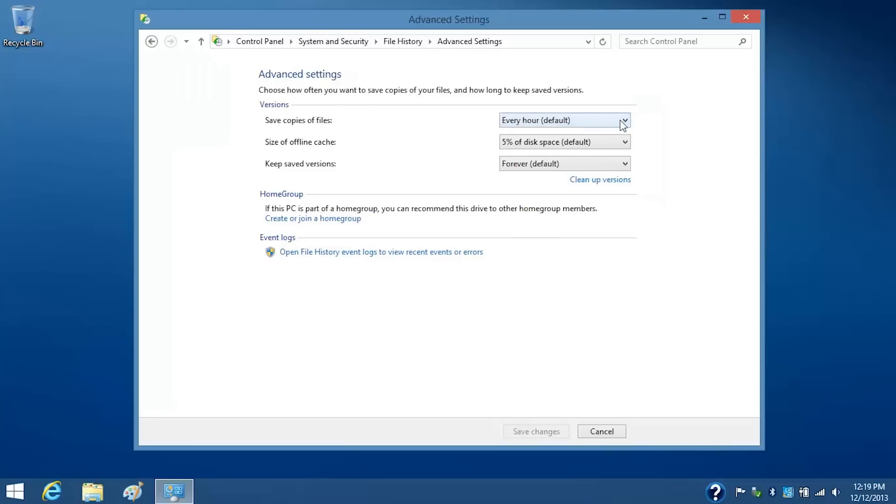
{"action": "left_click", "coordinate": [564, 120]}
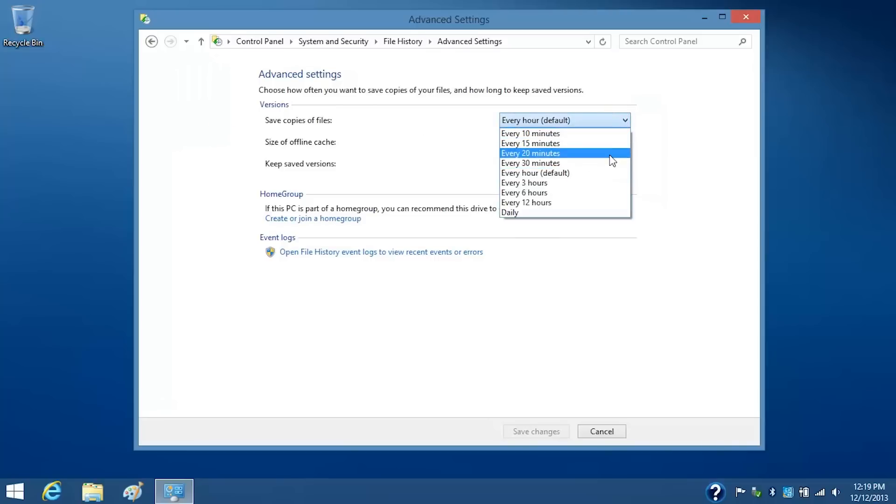
{"action": "left_click", "coordinate": [523, 183]}
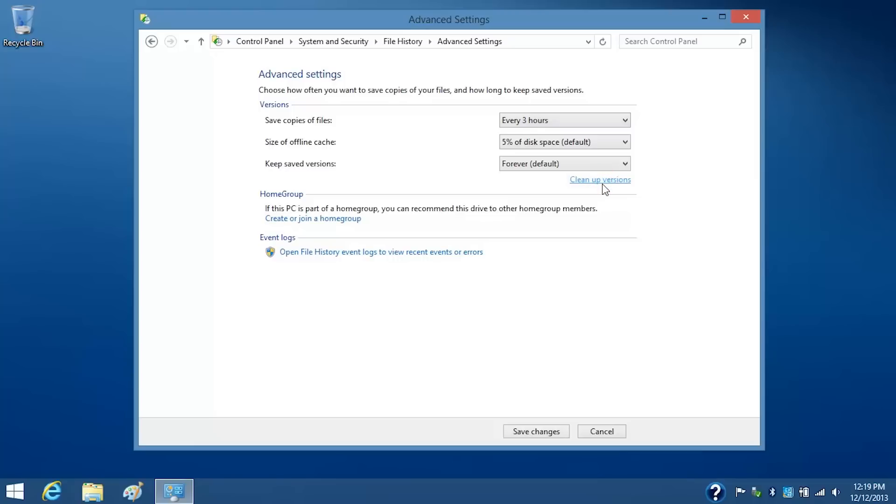
{"action": "mouse_move", "coordinate": [608, 183]}
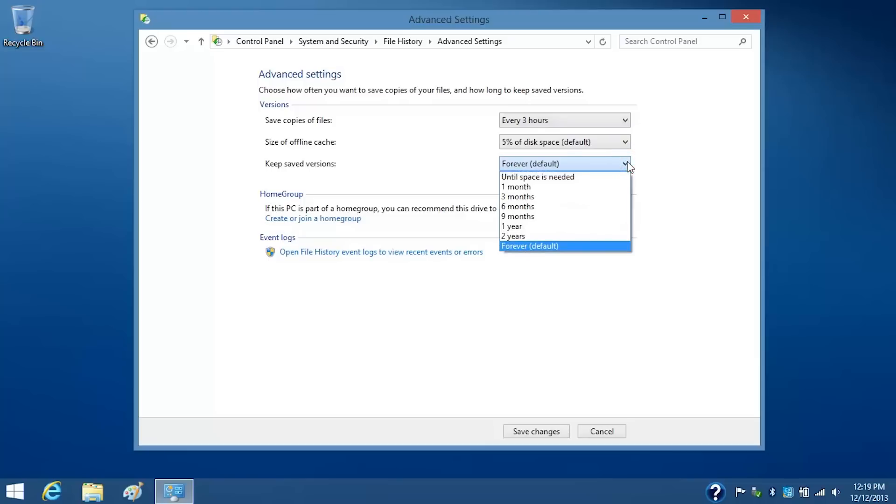
{"action": "left_click", "coordinate": [516, 197]}
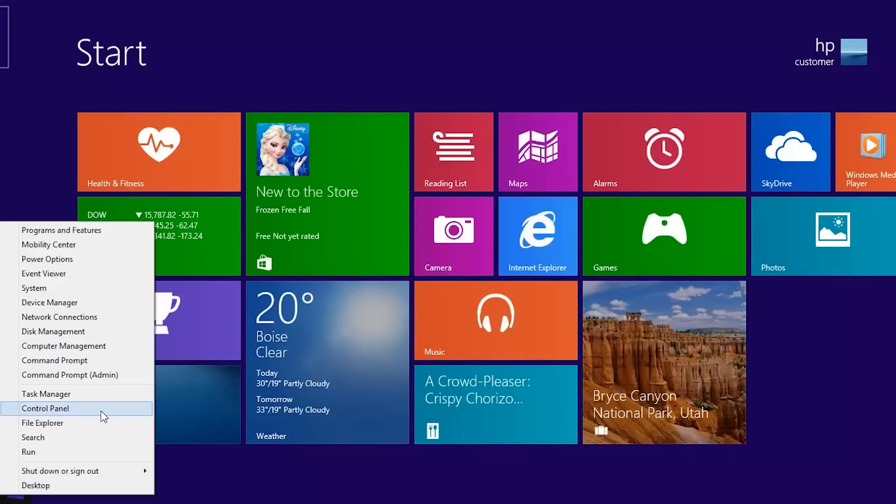
Reopen File History's restore view and browse the backed-up Documents library.
{"action": "left_click", "coordinate": [46, 408]}
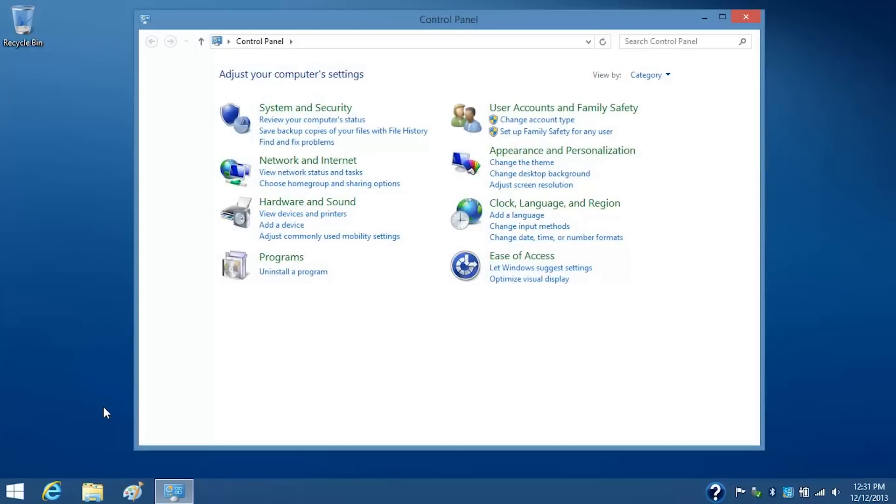
{"action": "mouse_move", "coordinate": [269, 140]}
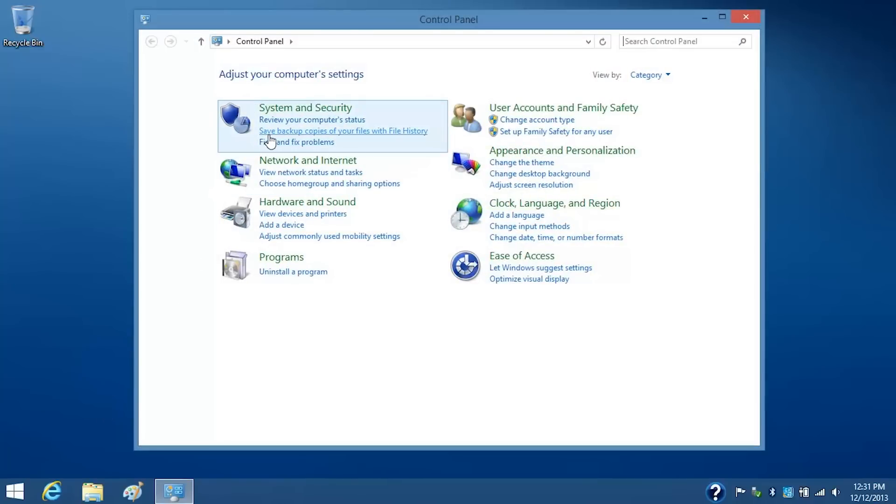
{"action": "left_click", "coordinate": [343, 131]}
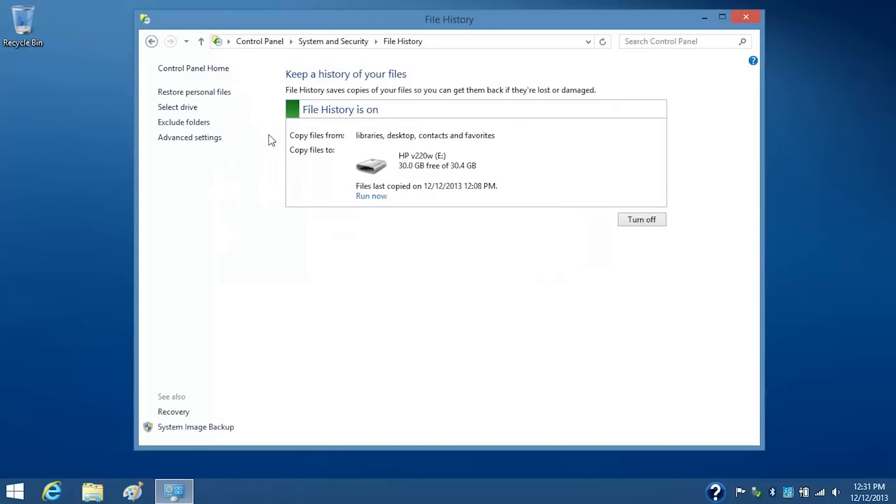
{"action": "left_click", "coordinate": [193, 91]}
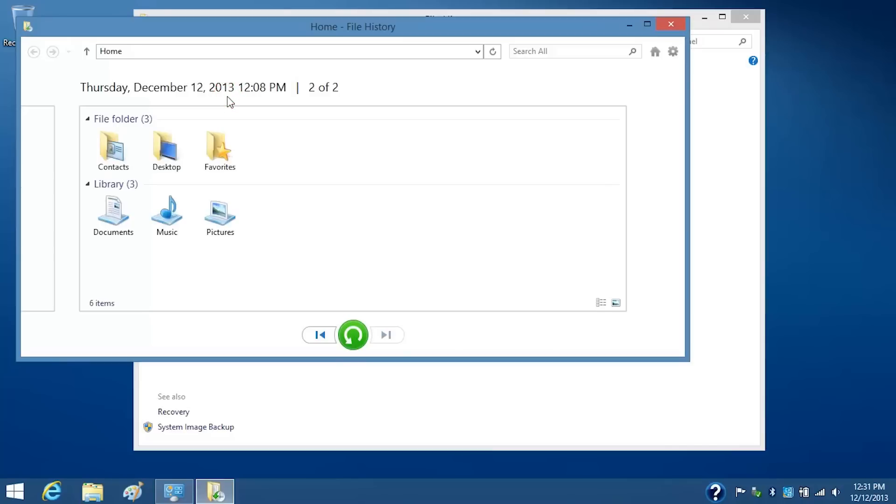
{"action": "left_click", "coordinate": [113, 211]}
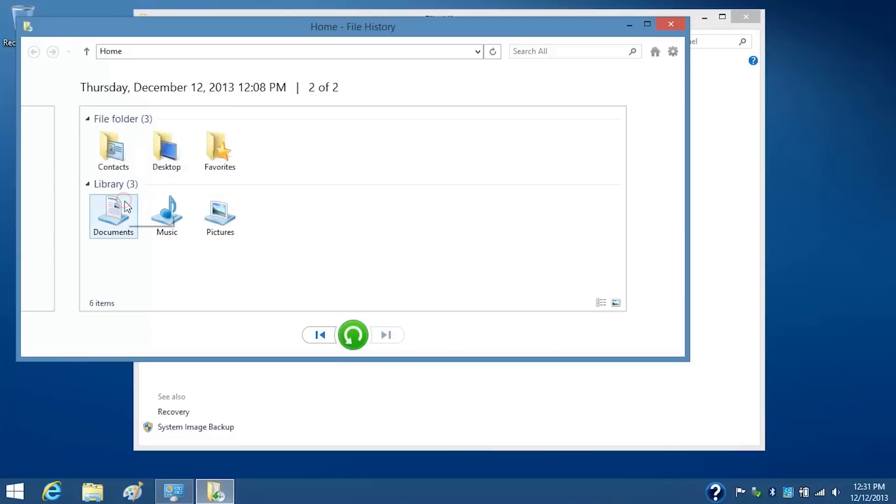
{"action": "left_click", "coordinate": [166, 214]}
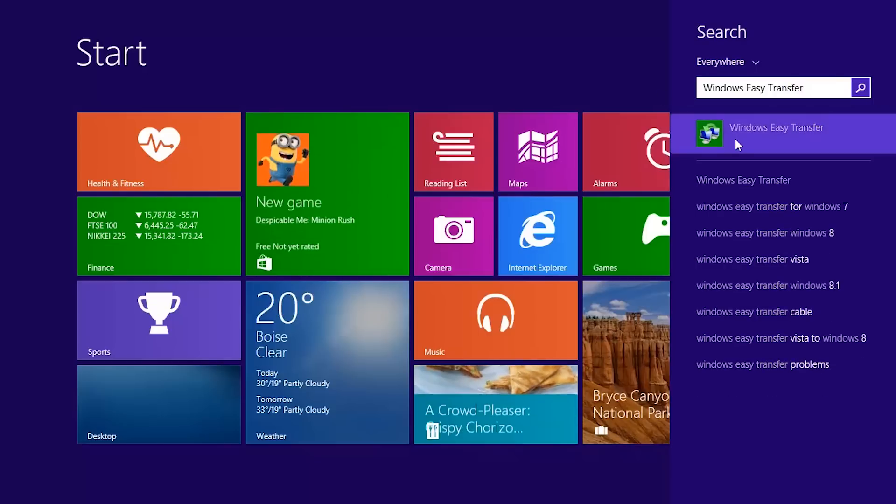
Launch Windows Easy Transfer from the Start search results.
{"action": "left_click", "coordinate": [776, 132]}
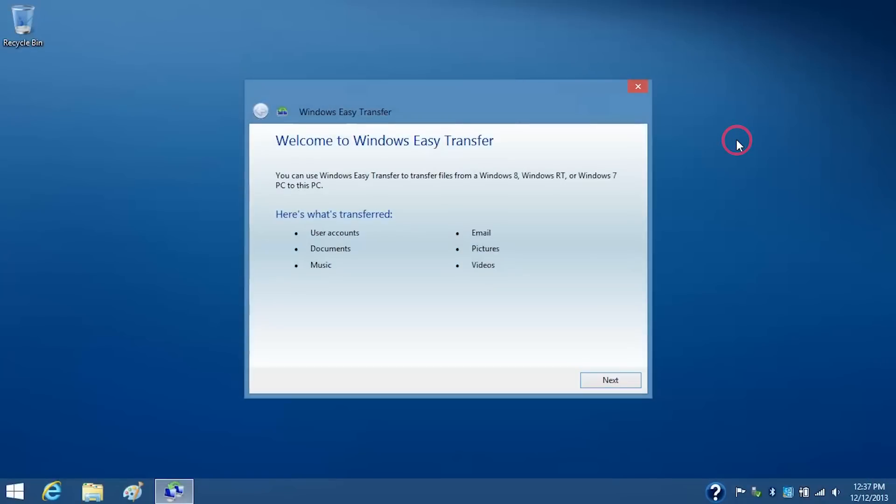
{"action": "mouse_move", "coordinate": [650, 315]}
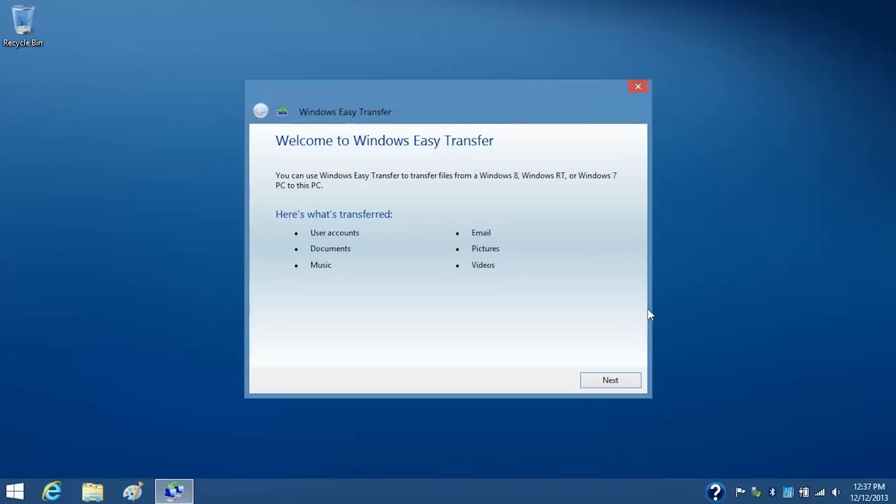
{"action": "left_click", "coordinate": [610, 380]}
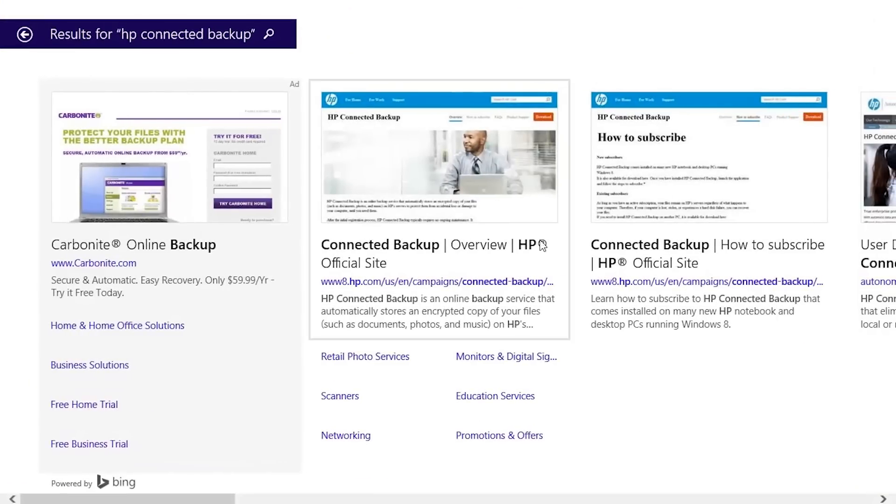
Open the Connected Backup Overview result for 'hp connected backup'.
{"action": "left_click", "coordinate": [434, 254]}
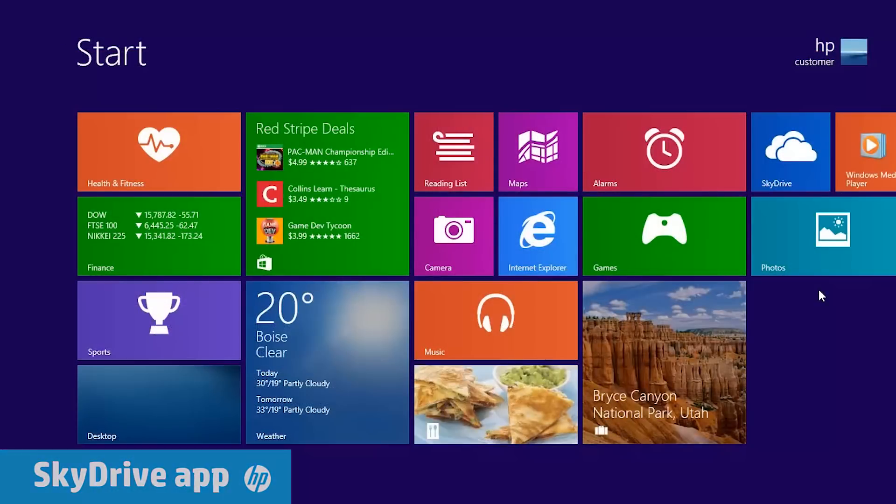
Launch the SkyDrive app from its Start screen tile.
{"action": "left_click", "coordinate": [790, 151]}
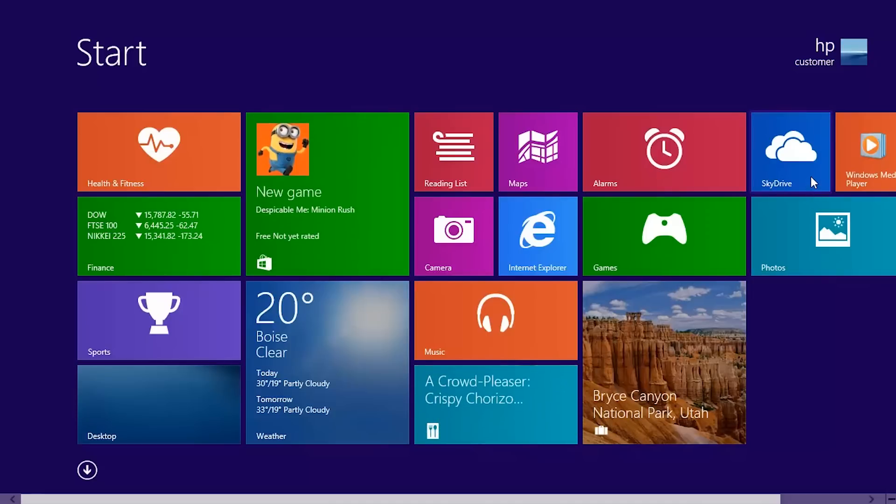
{"action": "left_click", "coordinate": [790, 151]}
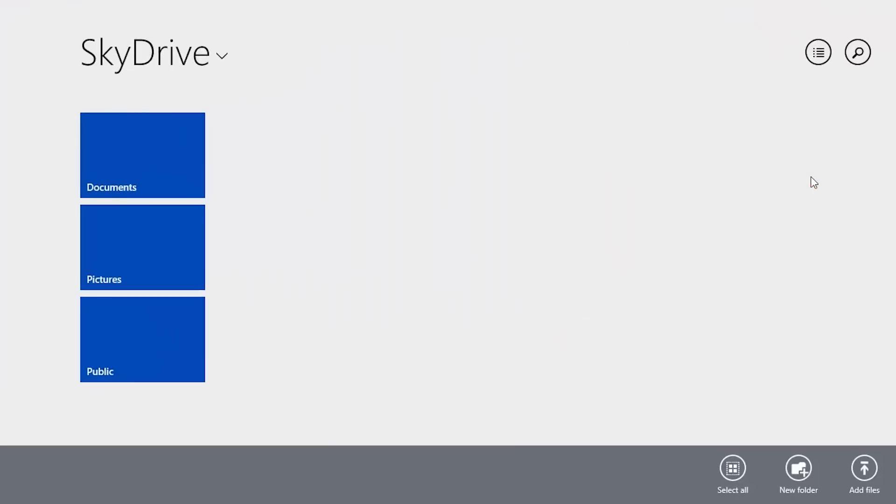
{"action": "mouse_move", "coordinate": [862, 437]}
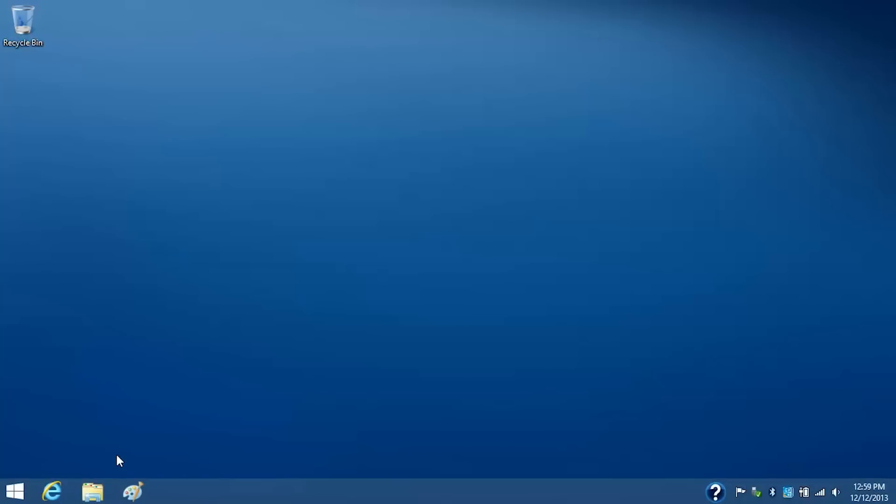
Copy Flowers from Libraries > Pictures and paste it into SkyDrive > Pictures.
{"action": "left_click", "coordinate": [91, 492]}
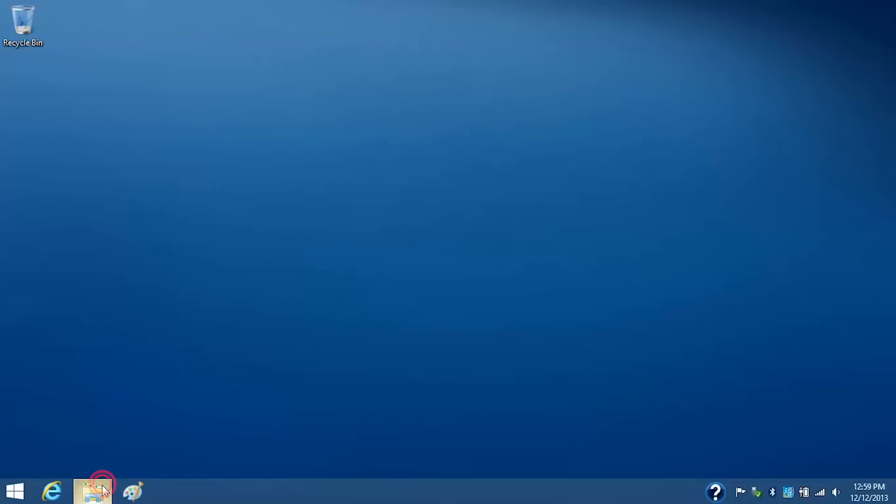
{"action": "left_click", "coordinate": [92, 491]}
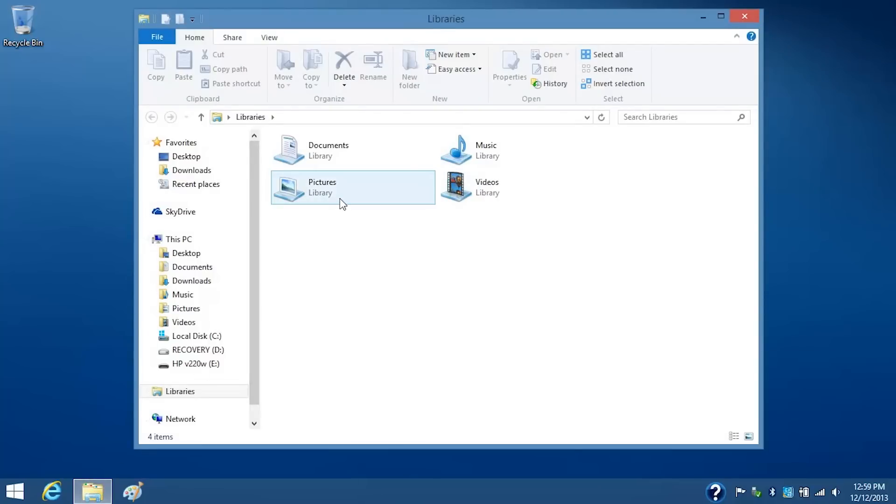
{"action": "double_click", "coordinate": [321, 187]}
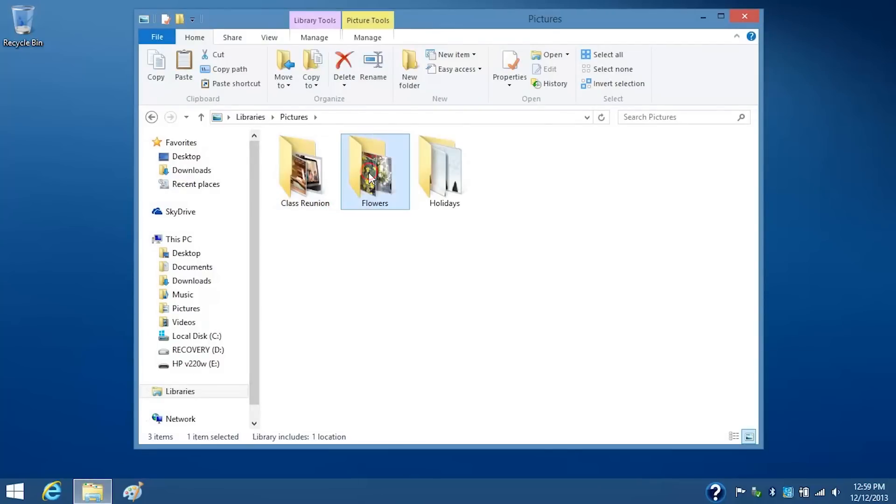
{"action": "right_click", "coordinate": [374, 172]}
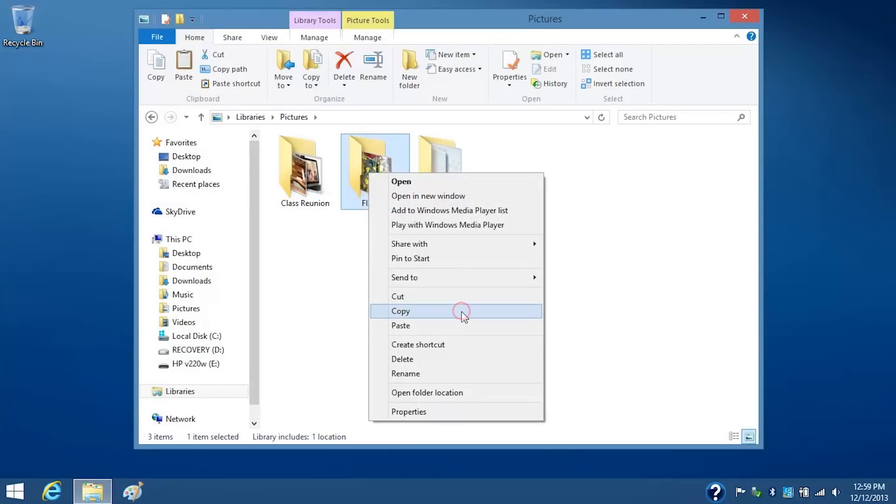
{"action": "left_click", "coordinate": [179, 212]}
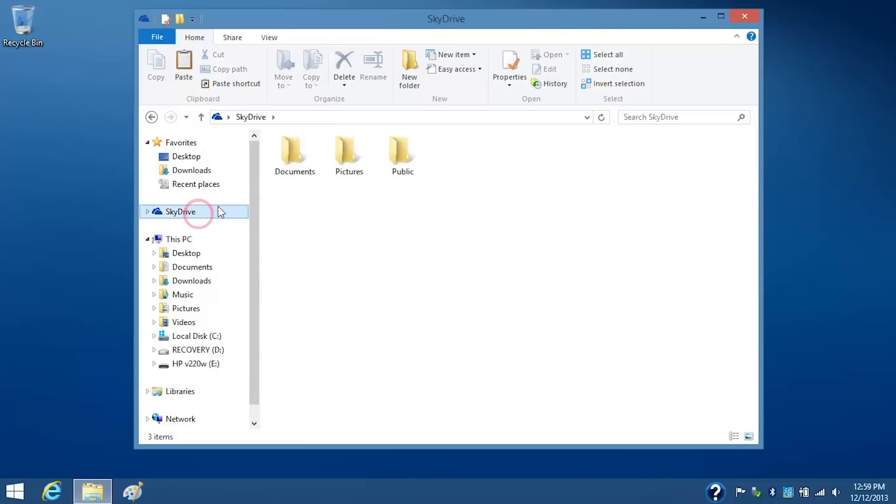
{"action": "right_click", "coordinate": [337, 154]}
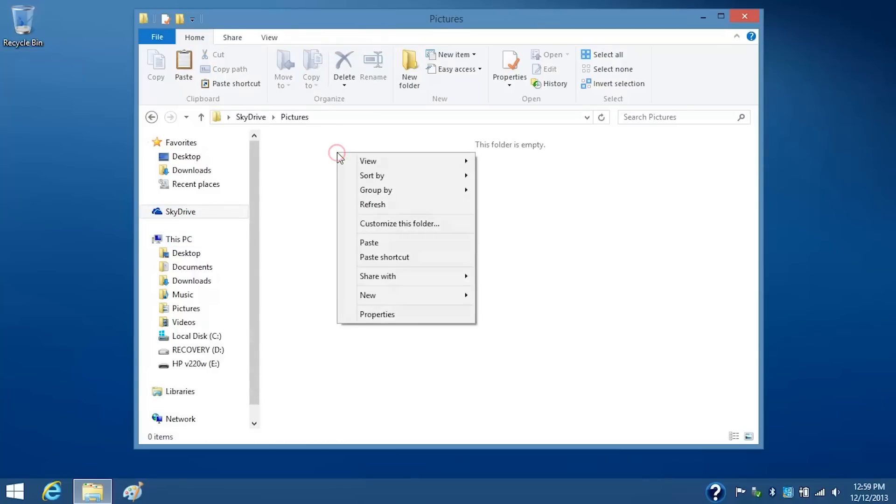
{"action": "left_click", "coordinate": [368, 242]}
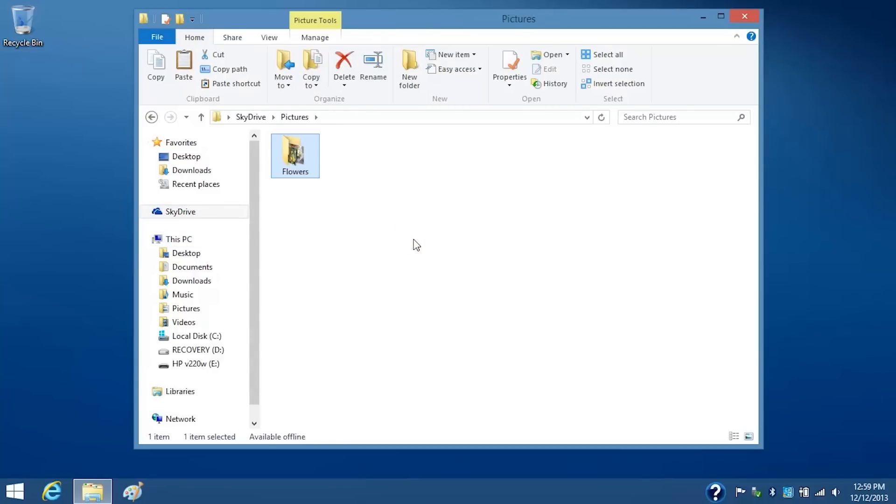